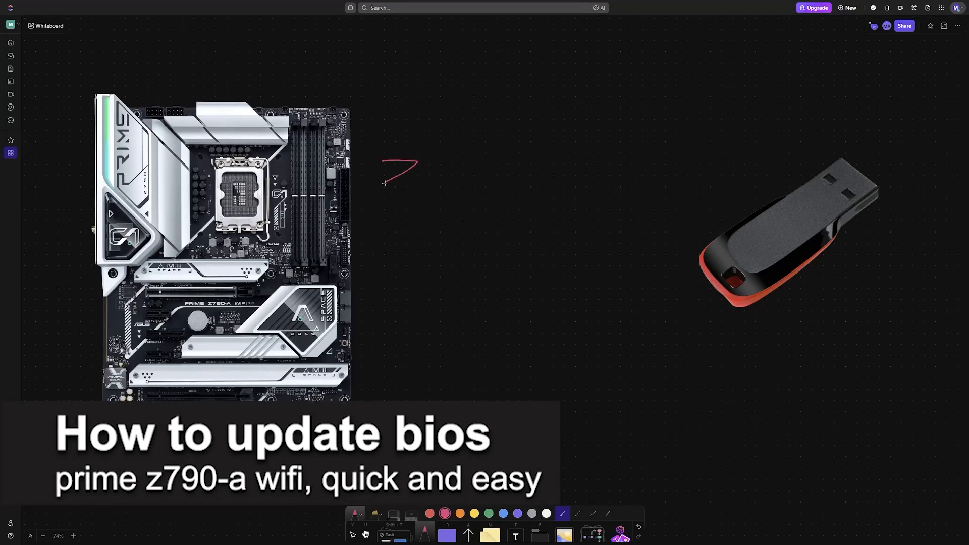
Step: Handwrite a pink Z790-A label with a pointer stroke beside the motherboard image
drag(384, 180, 451, 164)
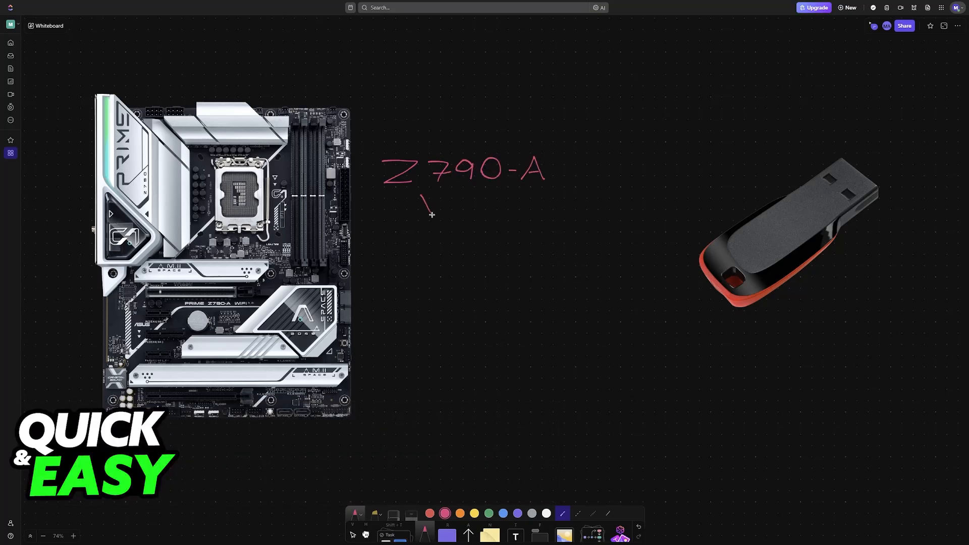
drag(426, 204, 469, 203)
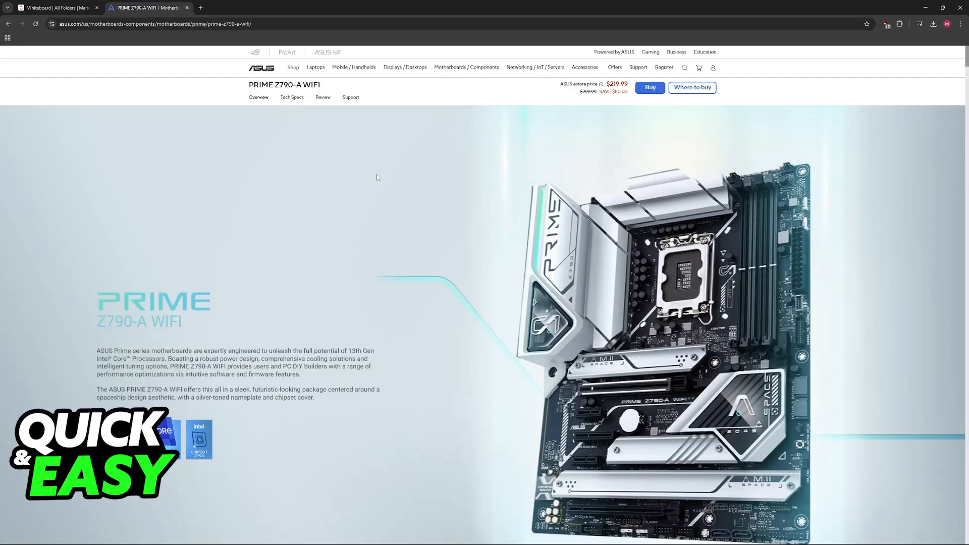
mouse_move(376, 173)
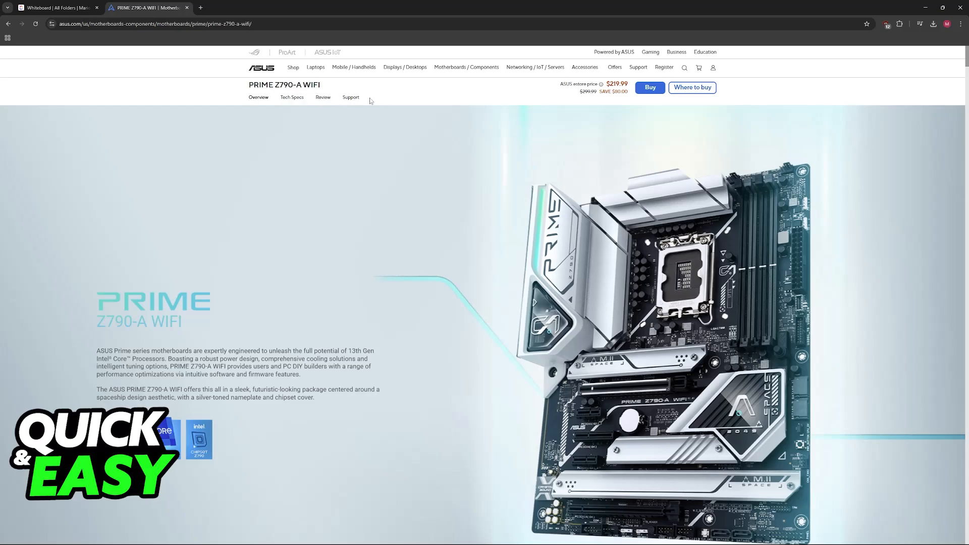
Step: Switch from the PRIME Z790-A WIFI product page to its Support section
click(351, 97)
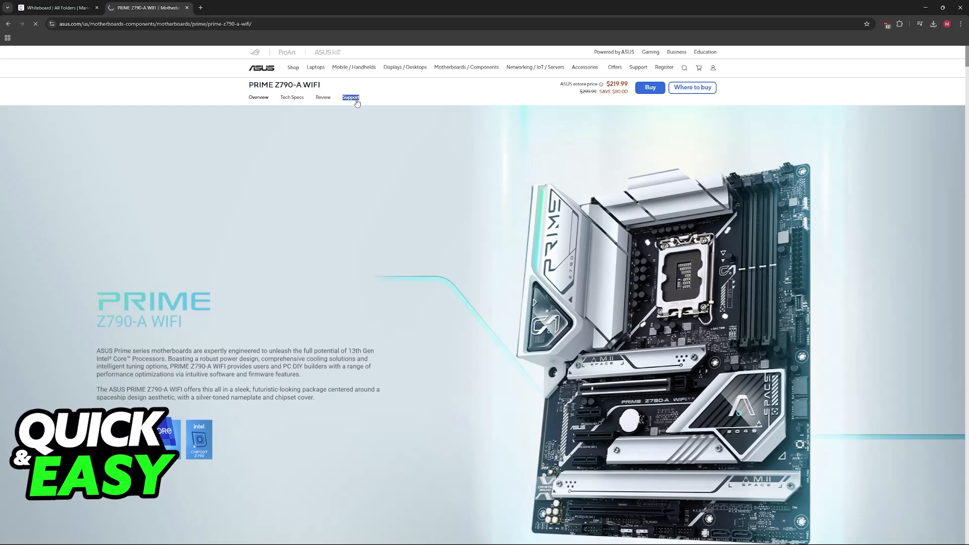
click(351, 97)
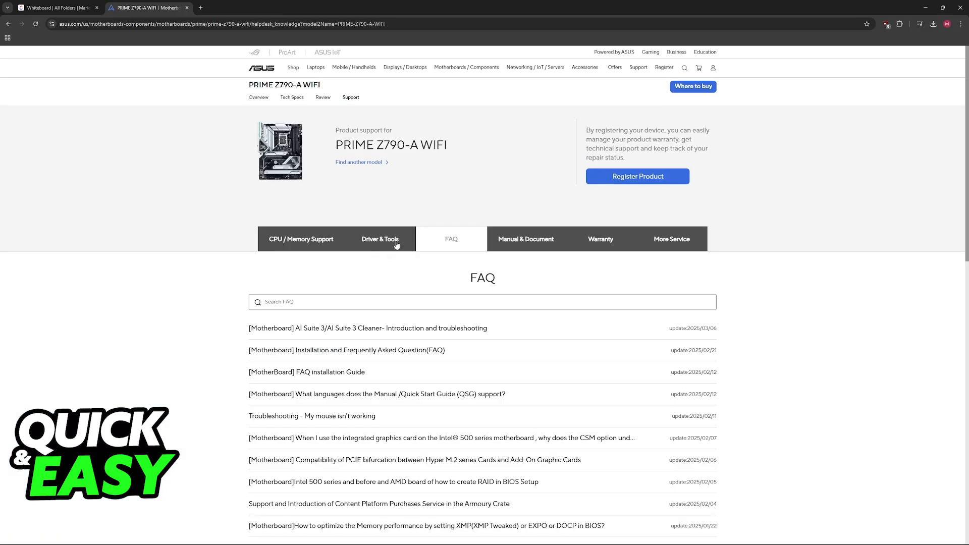
Step: Show the Driver & Tools BIOS & FIRMWARE list with BIOS version 1805 available
click(380, 238)
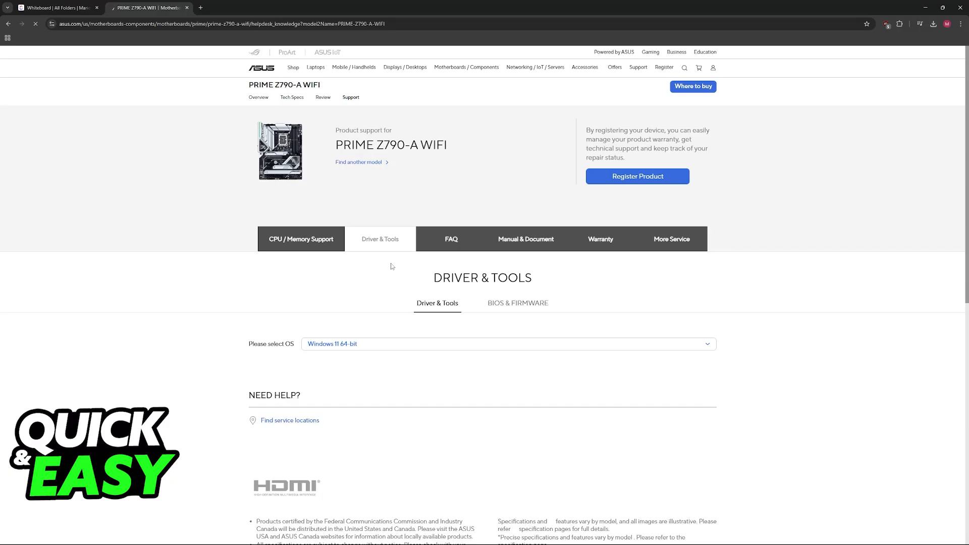
click(518, 303)
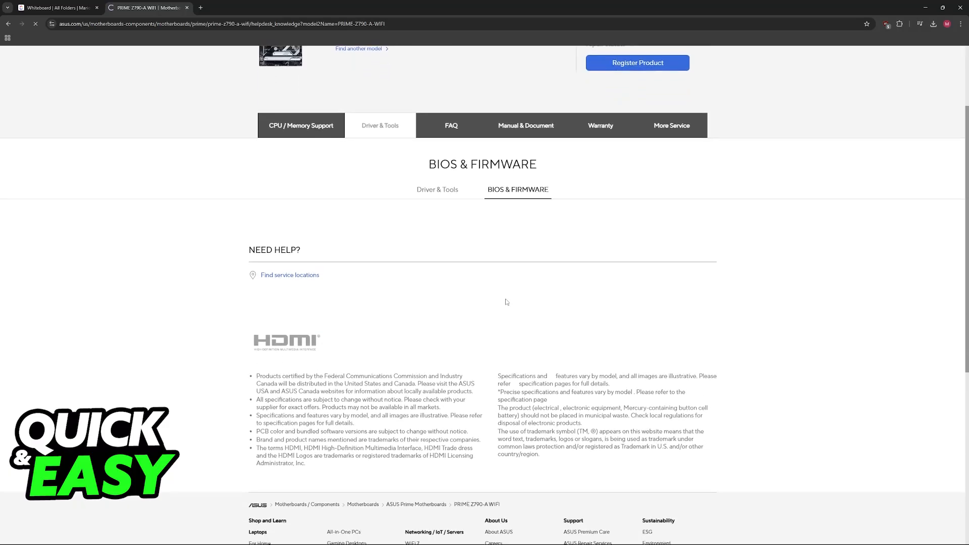
click(437, 189)
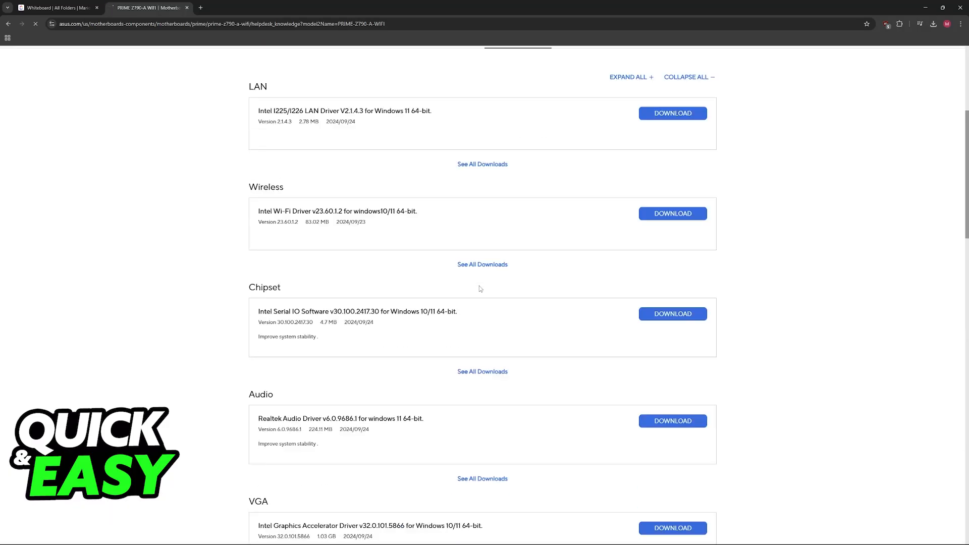
click(517, 75)
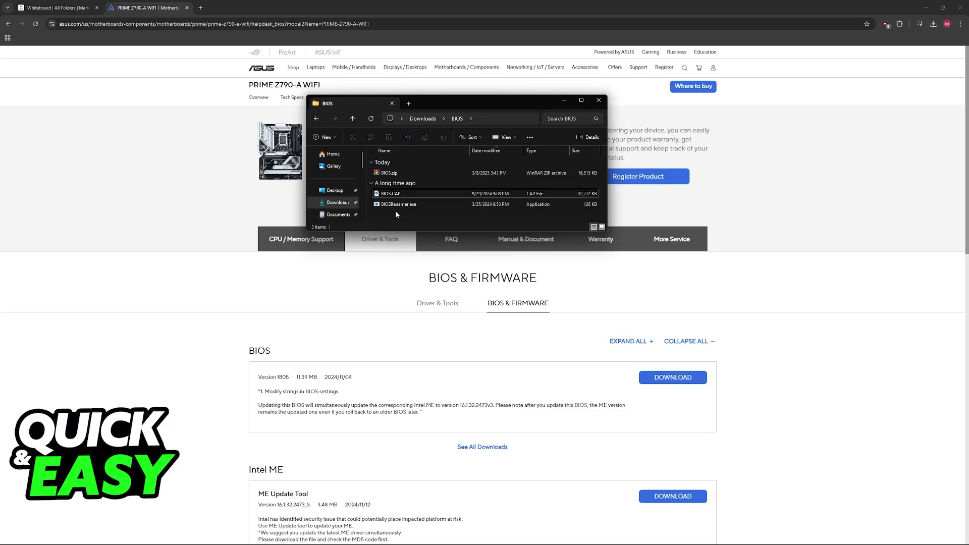
Step: Select BIOS.CAP in the Downloads BIOS folder and bring up its context actions
click(392, 193)
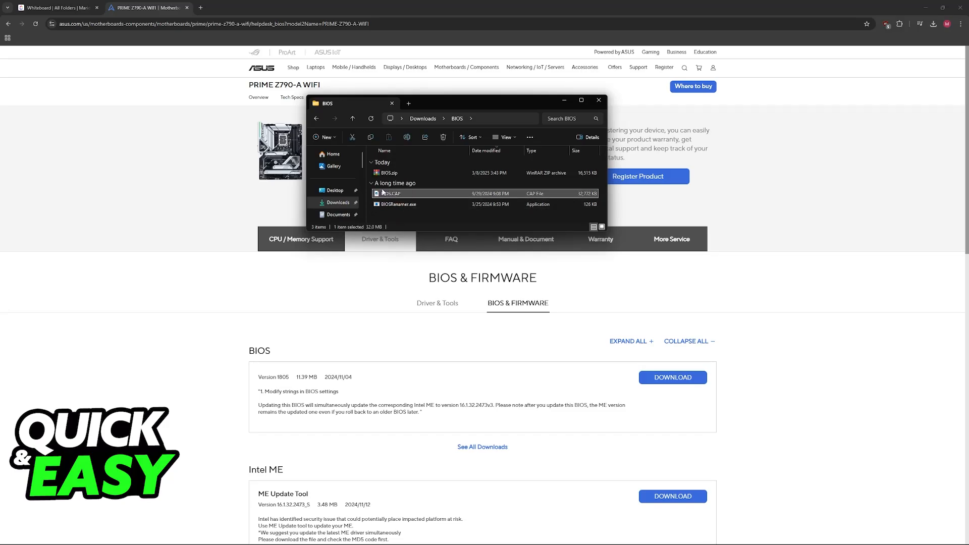
right_click(389, 173)
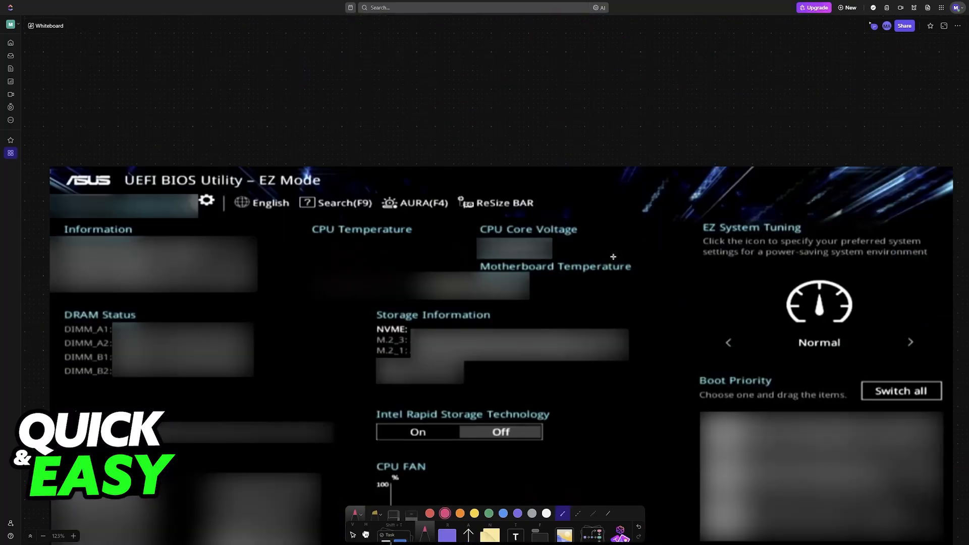
Step: Circle Advanced Mode(F7) and underline ASUS EZ Flash 3 Utility on the BIOS screenshots
scroll(down, 3)
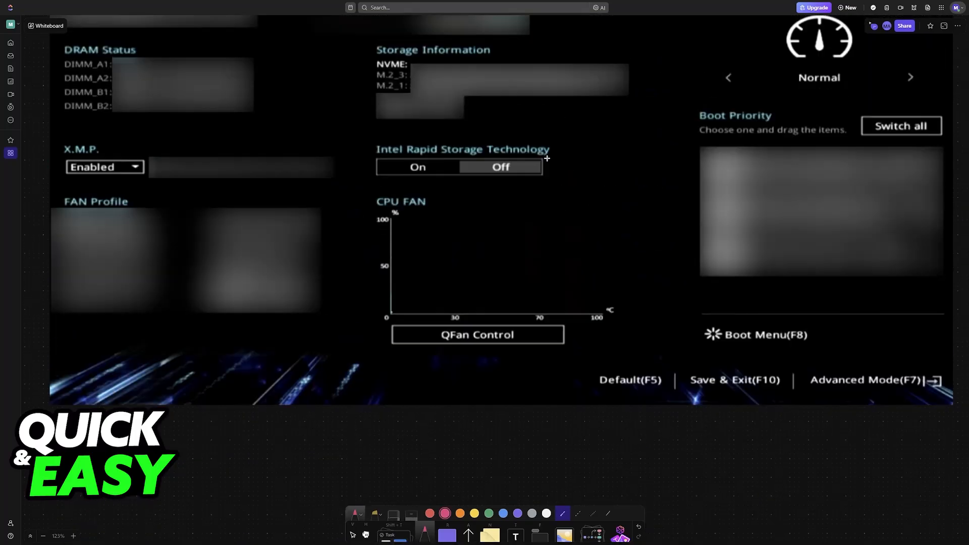
scroll(down, 3)
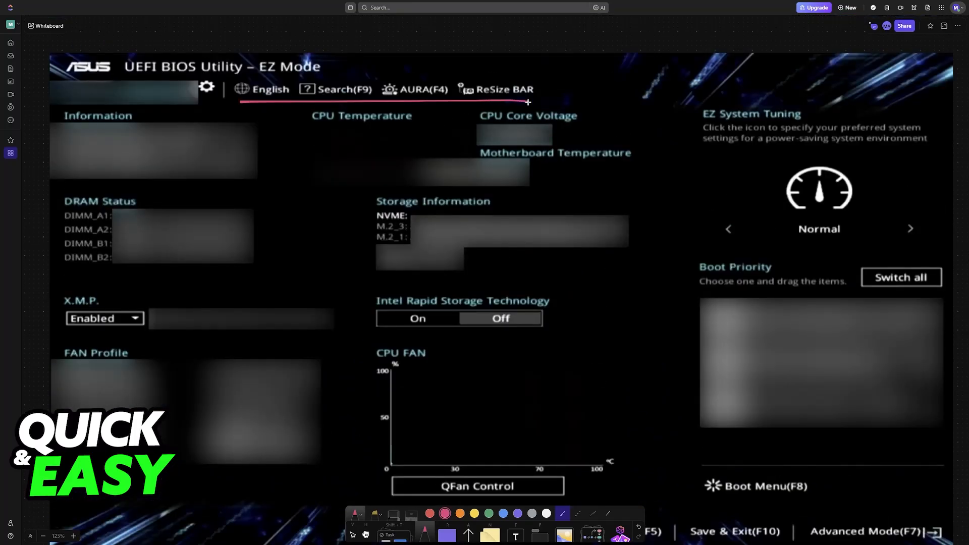
scroll(down, 3)
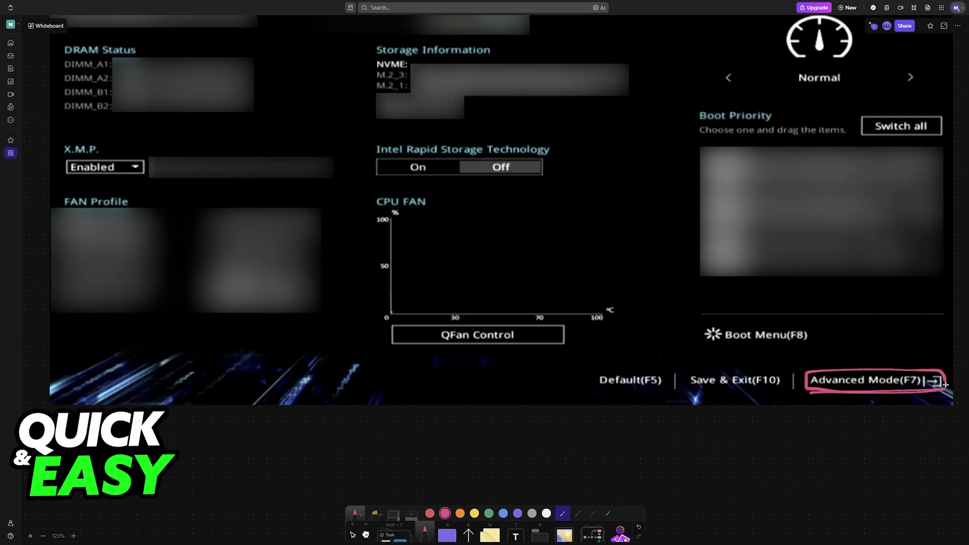
click(872, 379)
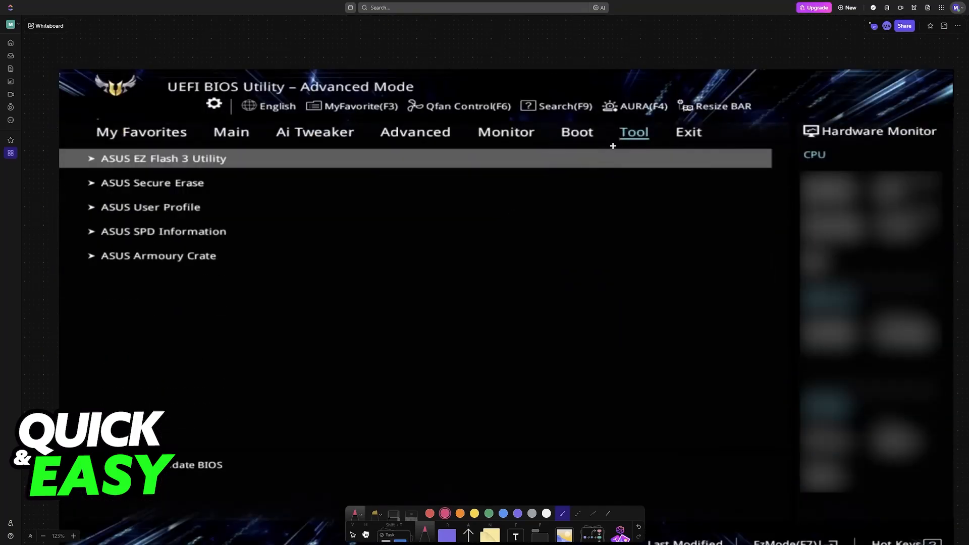
mouse_move(101, 172)
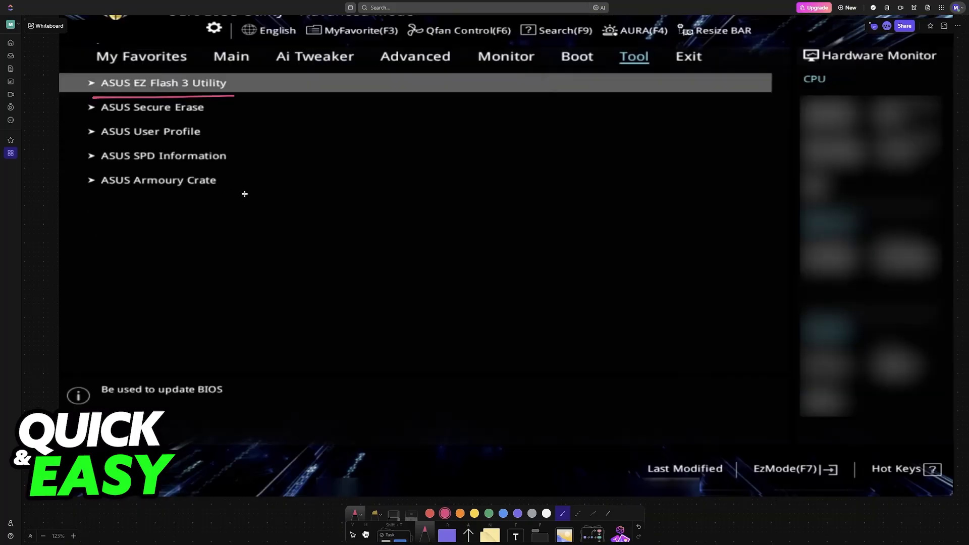
click(163, 83)
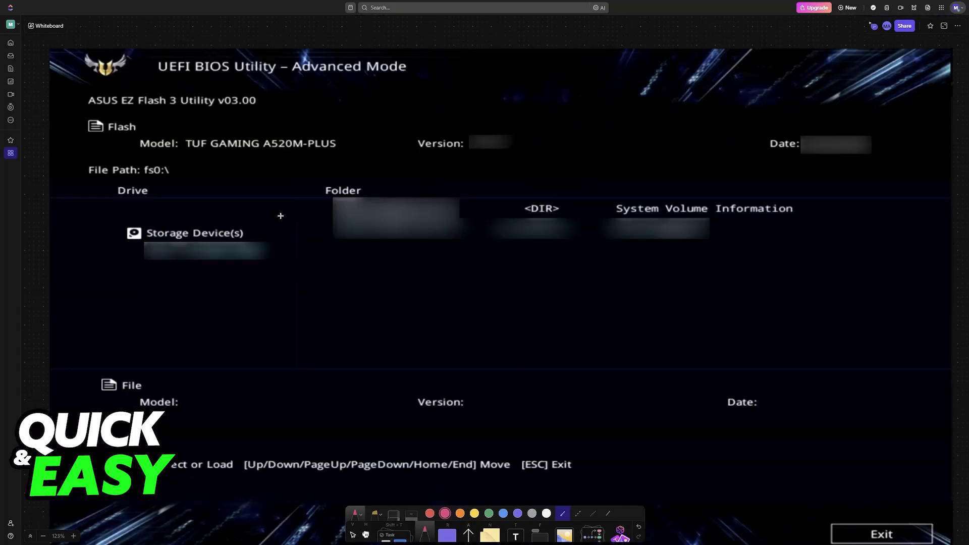
Step: Label the storage device USB and arrow it to the folder row labelled BIOS with a caret
drag(120, 233, 120, 265)
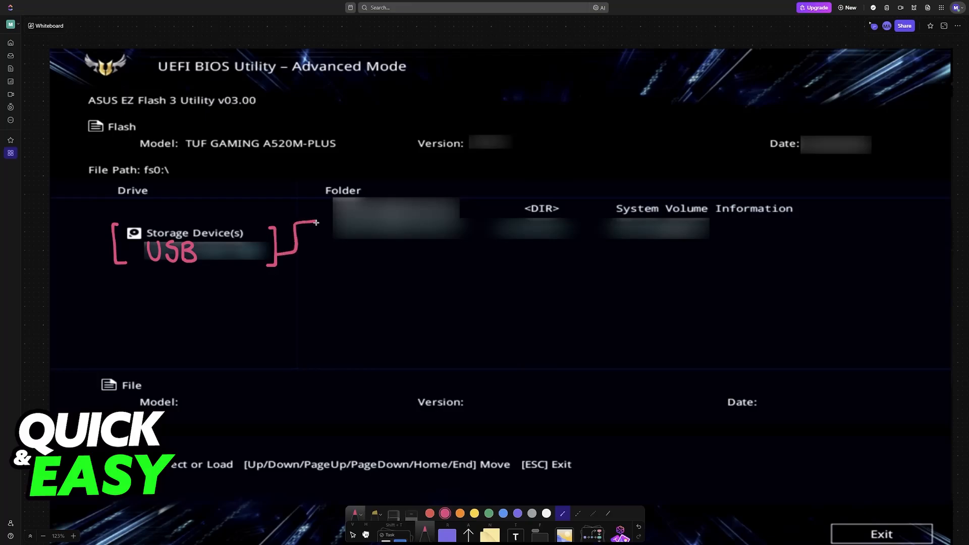
drag(315, 223, 337, 222)
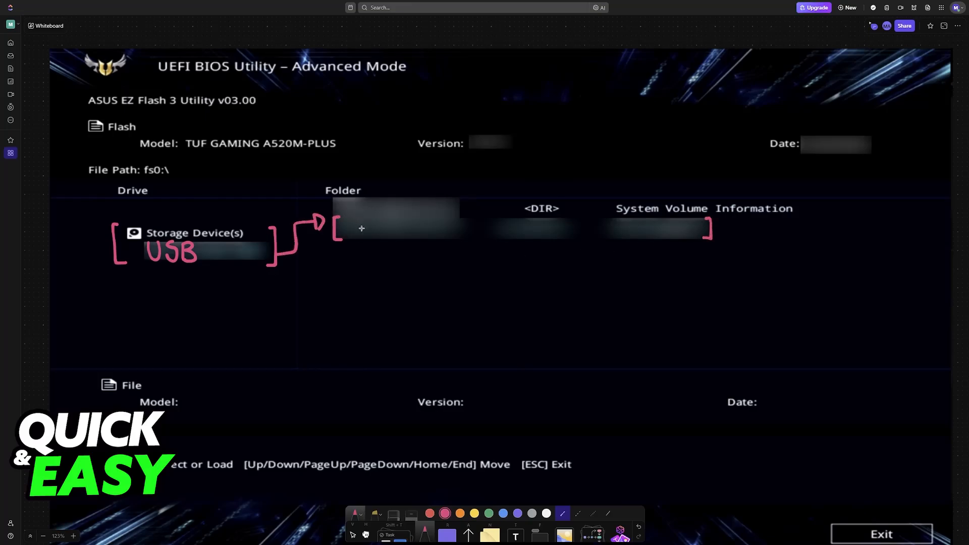
drag(347, 233, 395, 234)
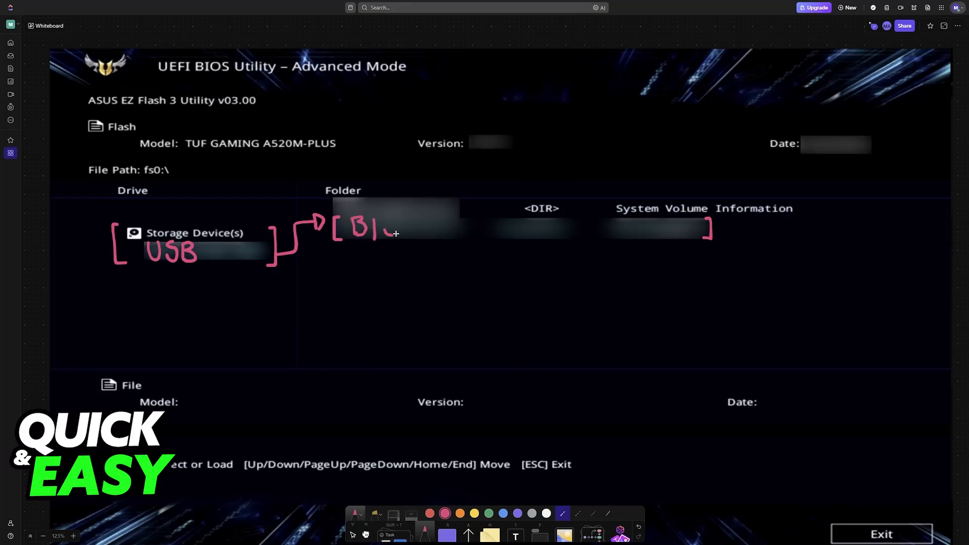
scroll(down, 3)
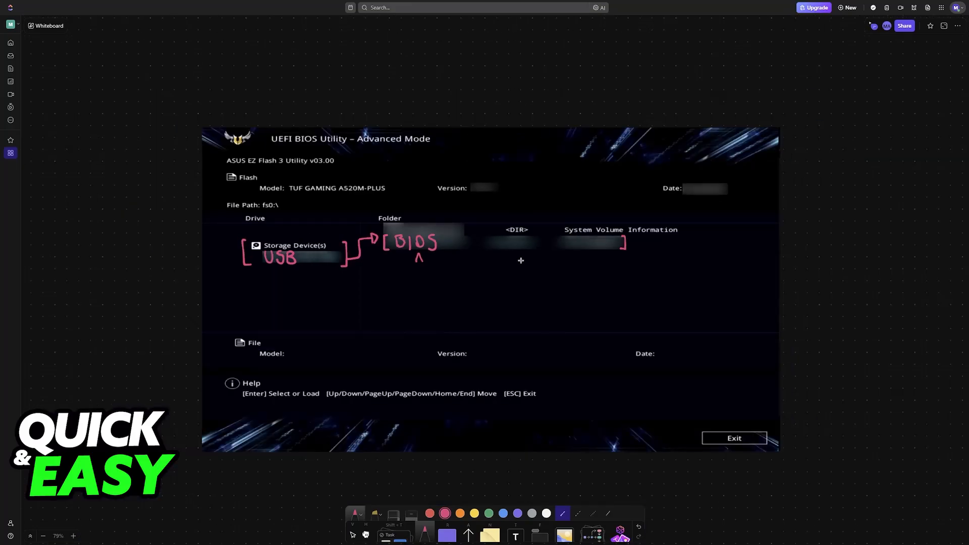
drag(396, 257, 433, 250)
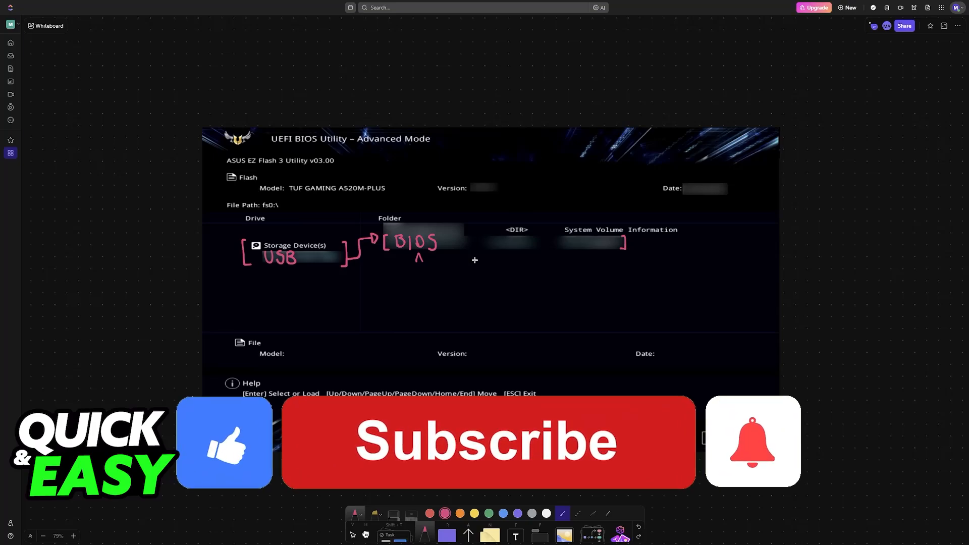
click(487, 442)
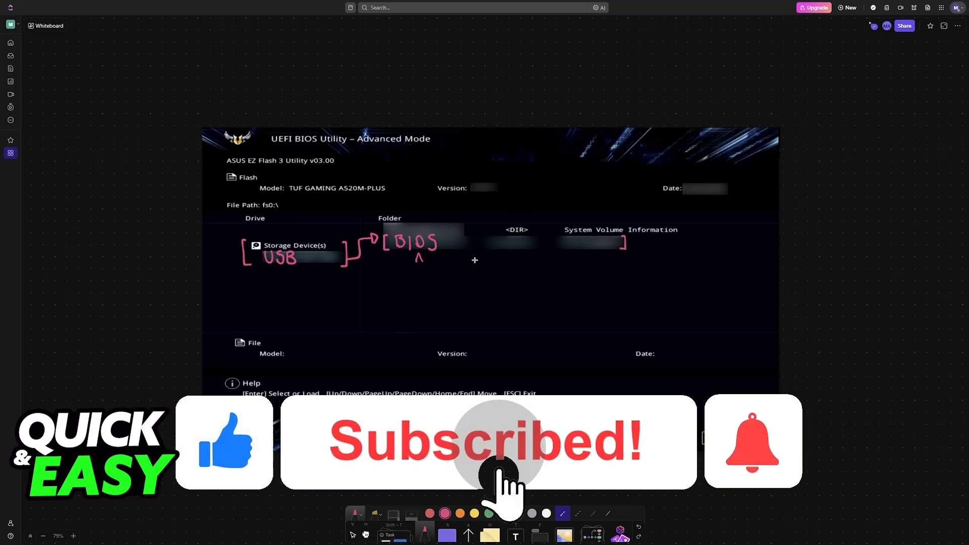